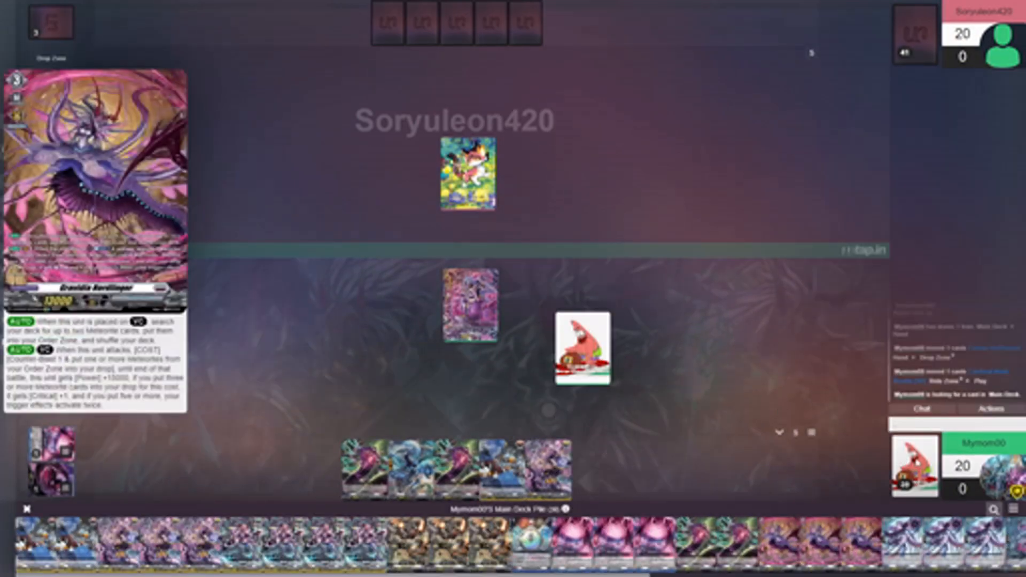
- Finish the main-deck search on Mymom00's board before passing the turn to Soryuleon420
right_click(581, 347)
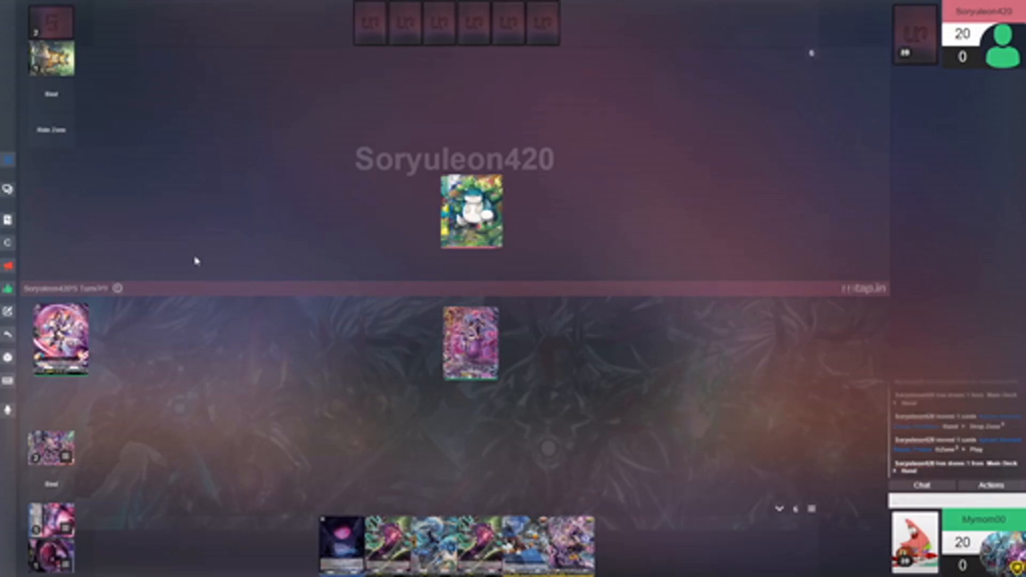
mouse_move(89, 52)
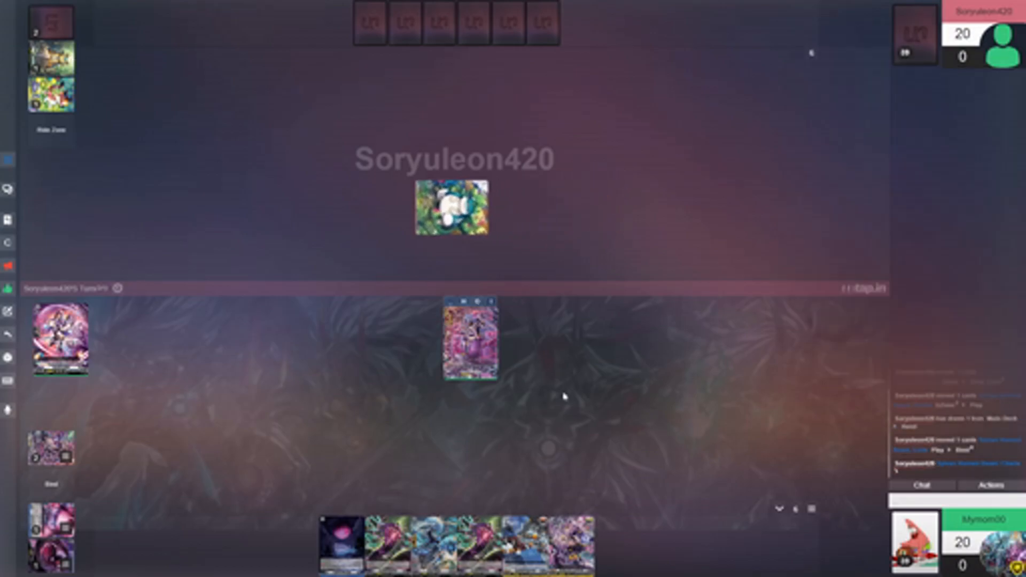
mouse_move(485, 269)
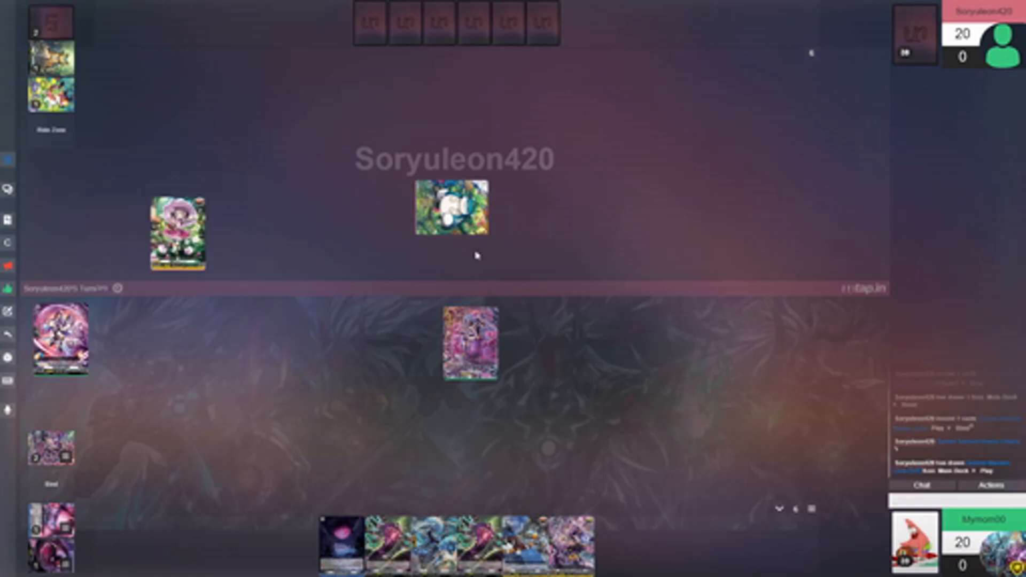
mouse_move(477, 256)
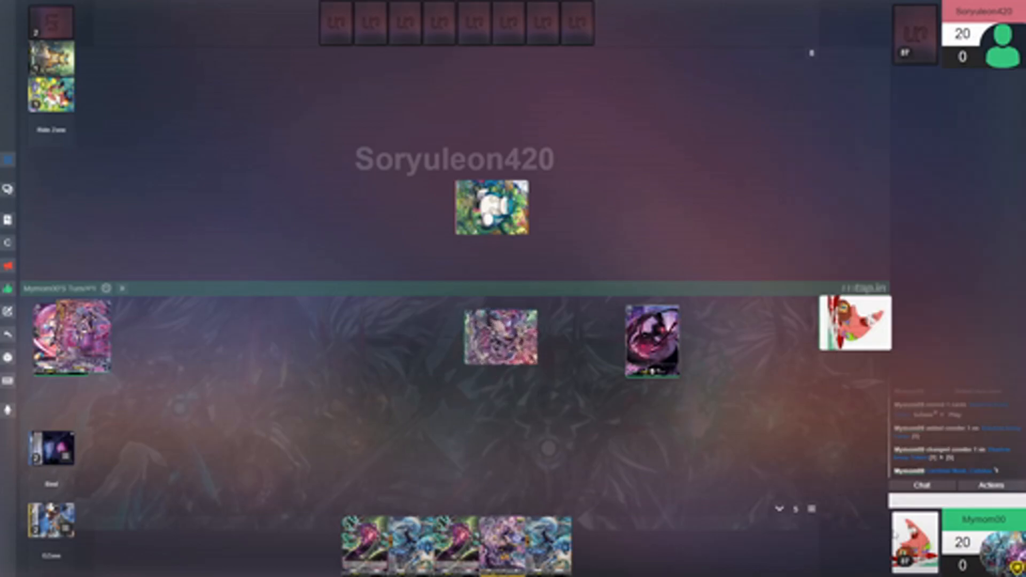
mouse_move(858, 503)
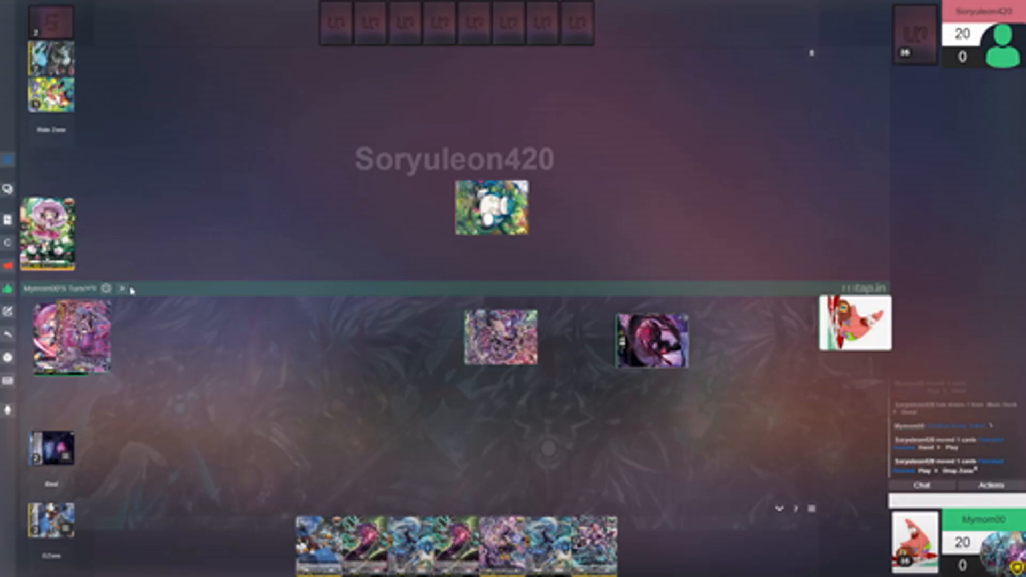
mouse_move(122, 290)
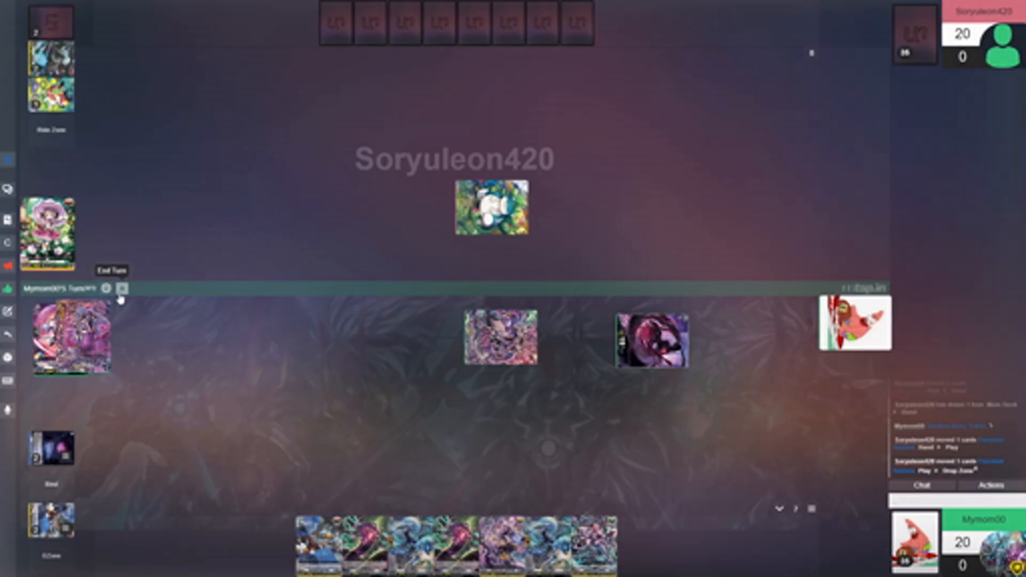
click(121, 289)
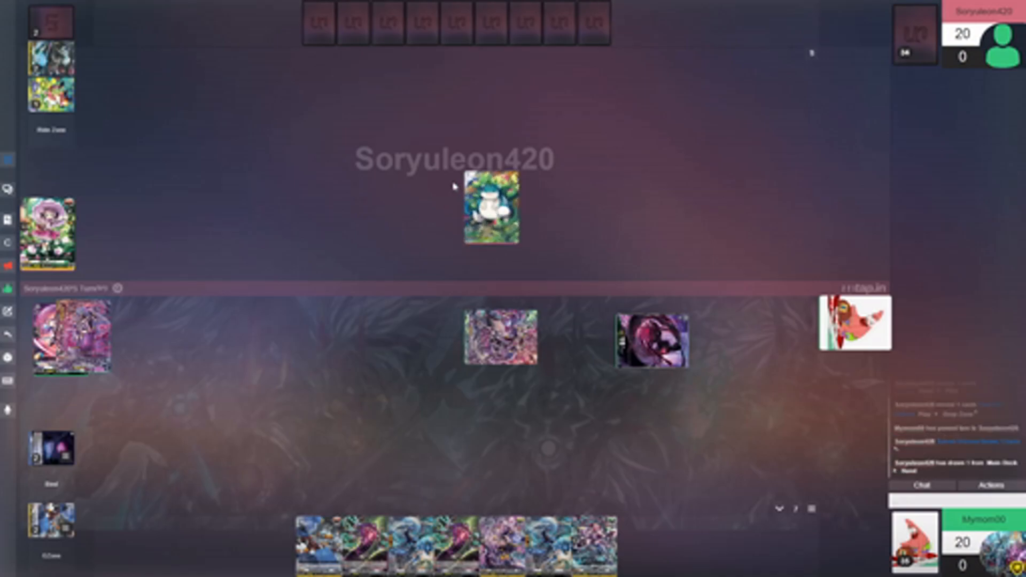
mouse_move(574, 329)
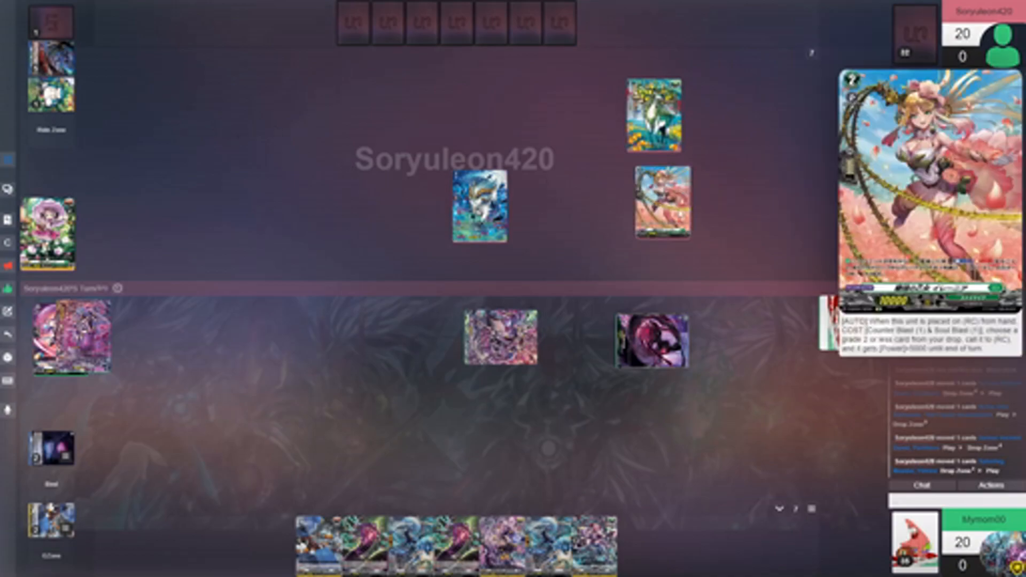
click(479, 210)
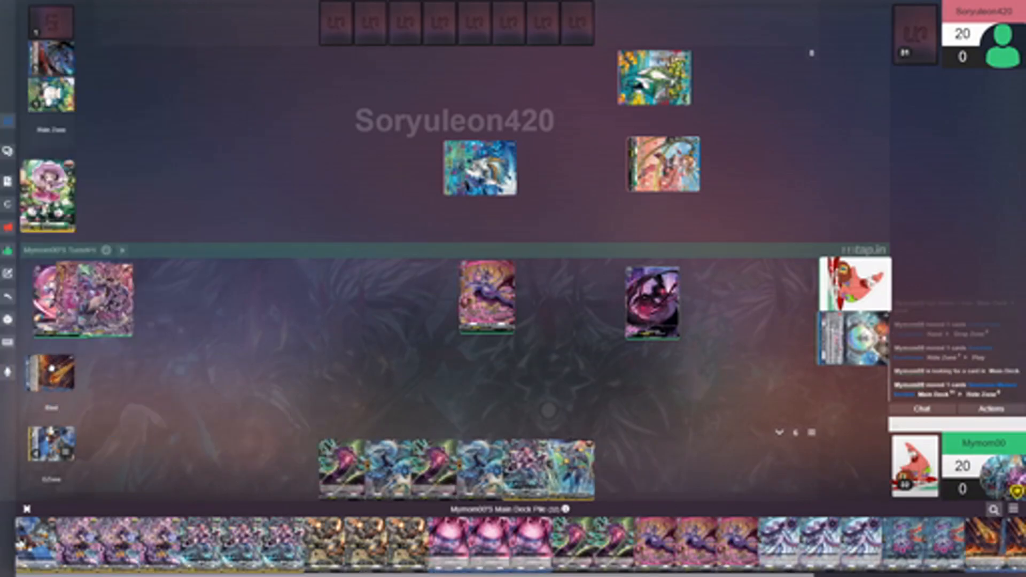
- Draw a card from Mymom00's main deck using its context menu
right_click(848, 338)
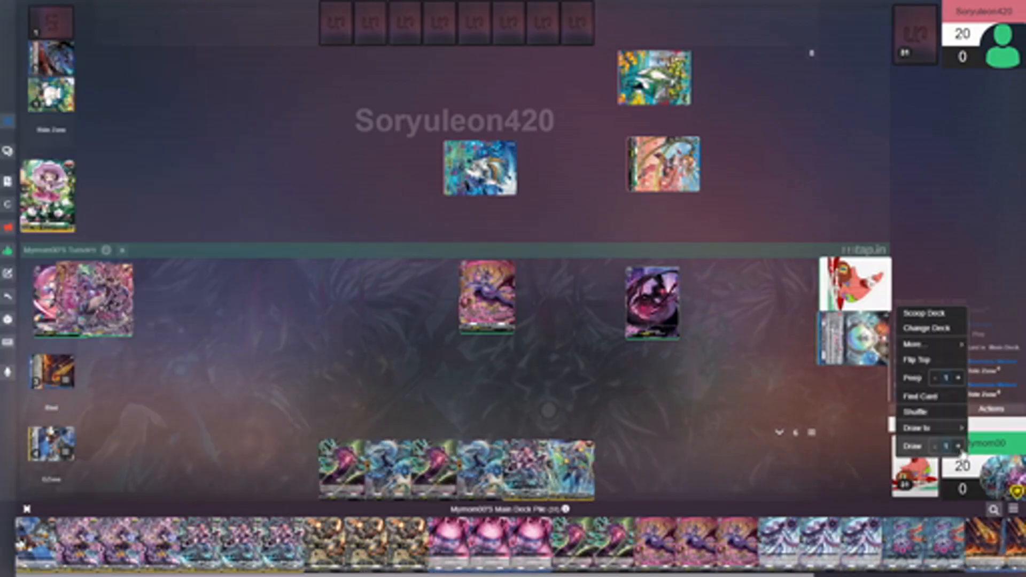
click(920, 447)
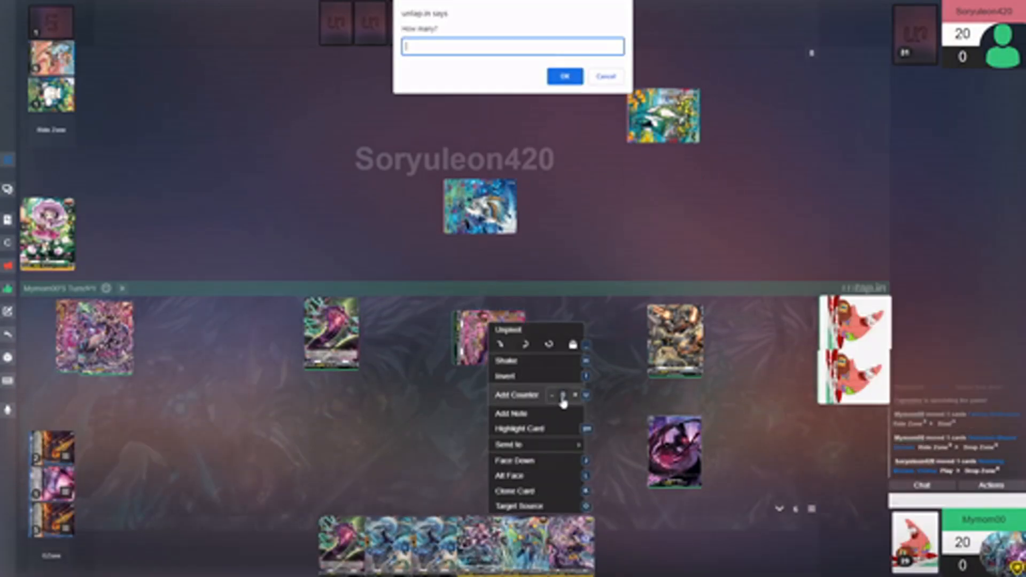
- Confirm the open dialog during Mymom00's turn
click(564, 77)
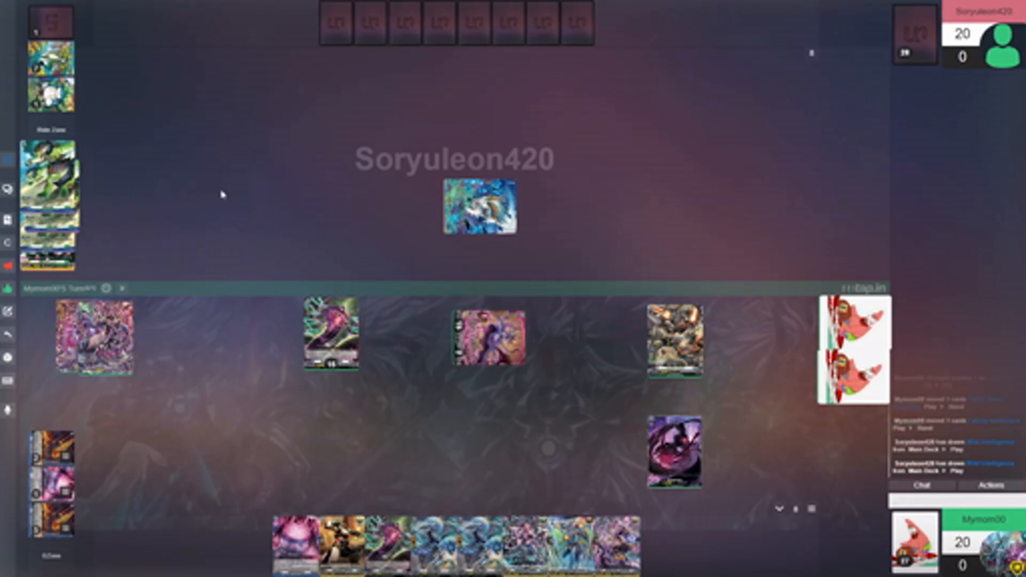
mouse_move(95, 227)
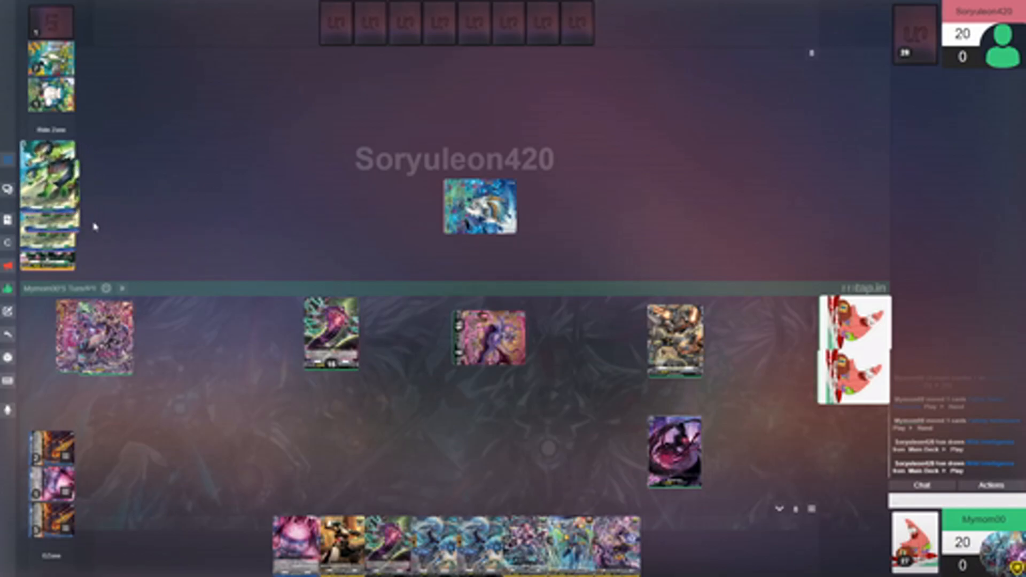
mouse_move(221, 233)
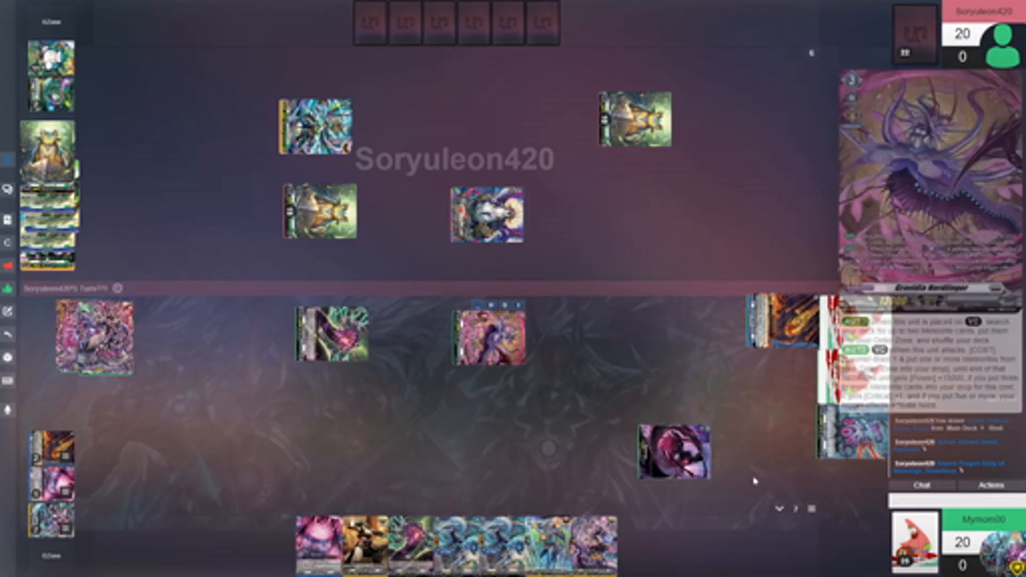
- Bring up the options menu on Mymom00's vanguard to add a counter
right_click(851, 341)
text(1)
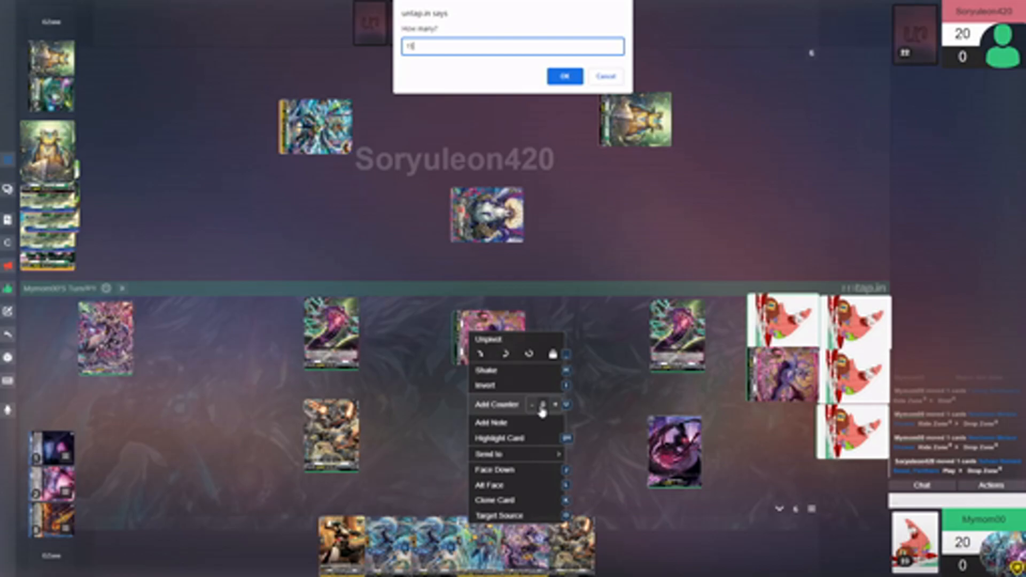
click(564, 76)
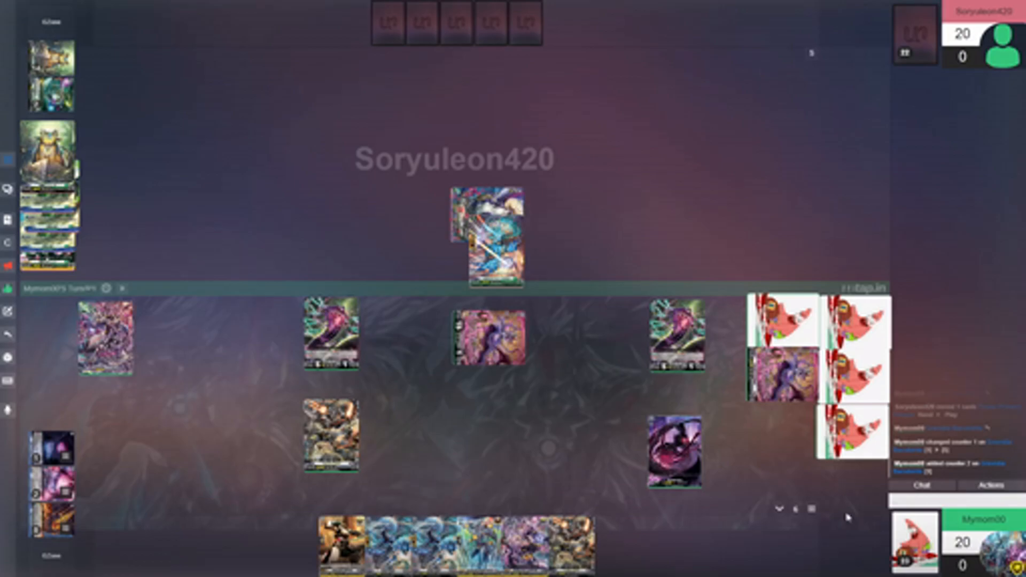
mouse_move(620, 426)
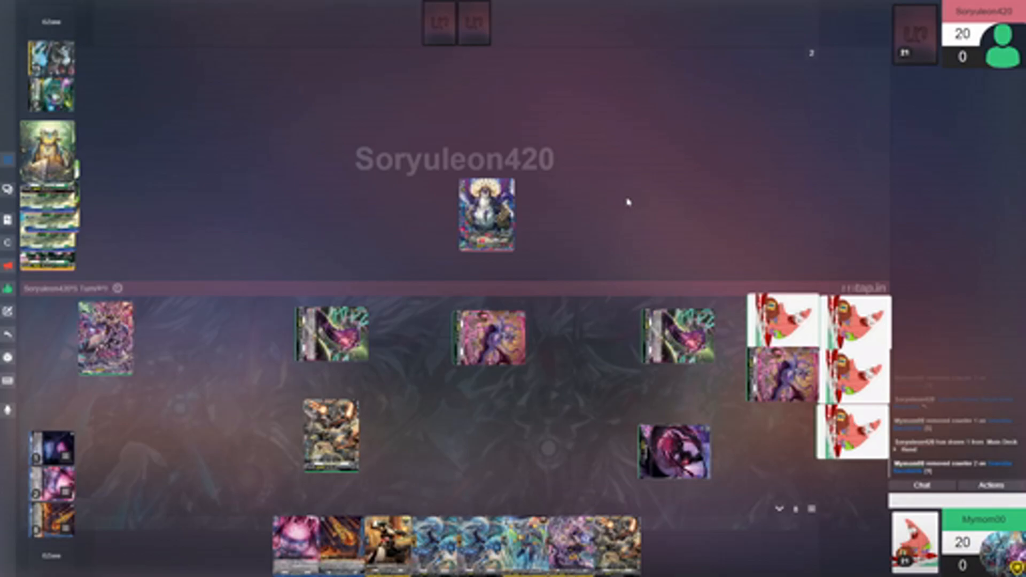
mouse_move(85, 456)
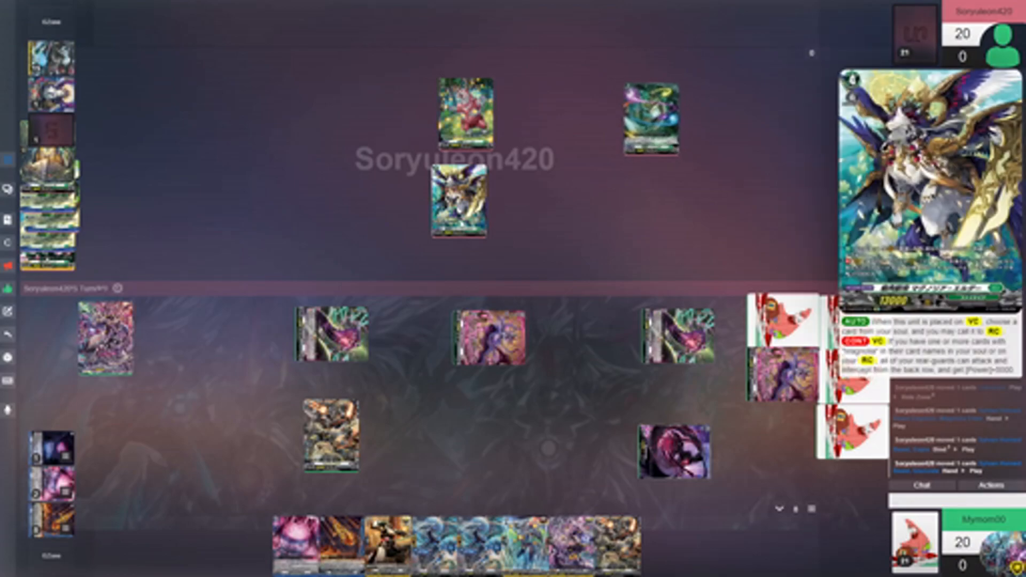
- Send a hand card to the drop zone and bring up the Drop Zone pile's options
click(458, 203)
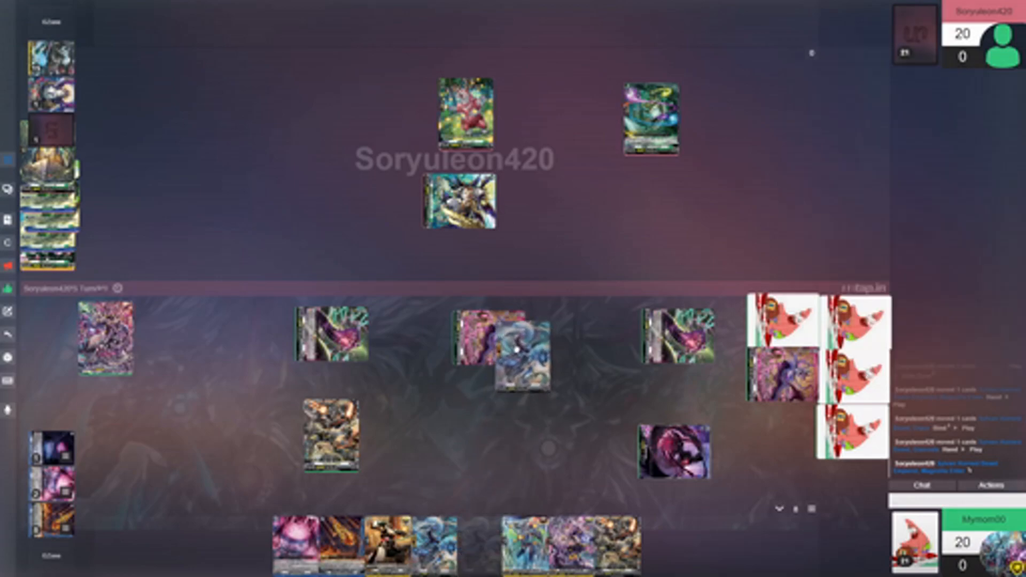
mouse_move(585, 485)
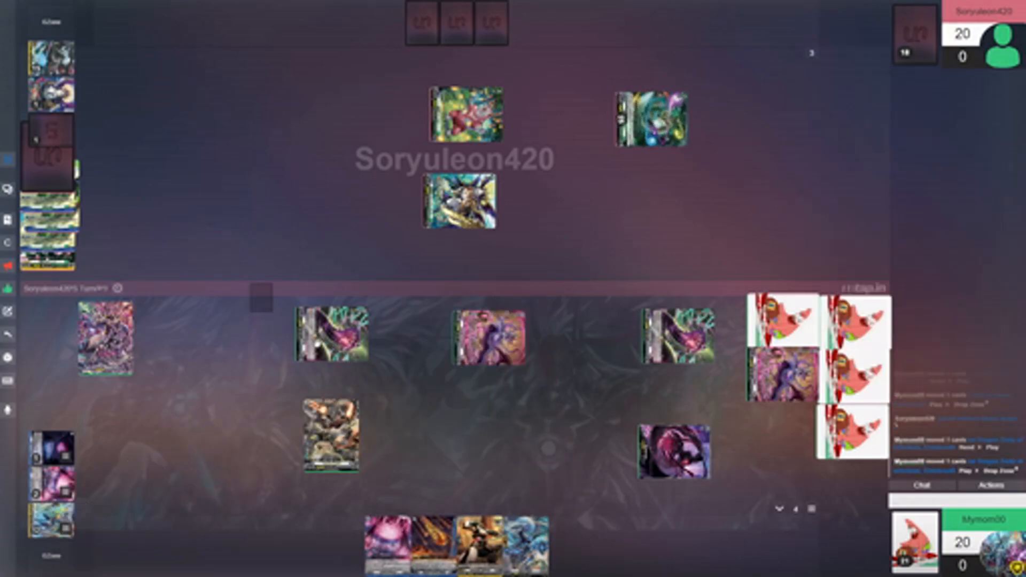
right_click(490, 393)
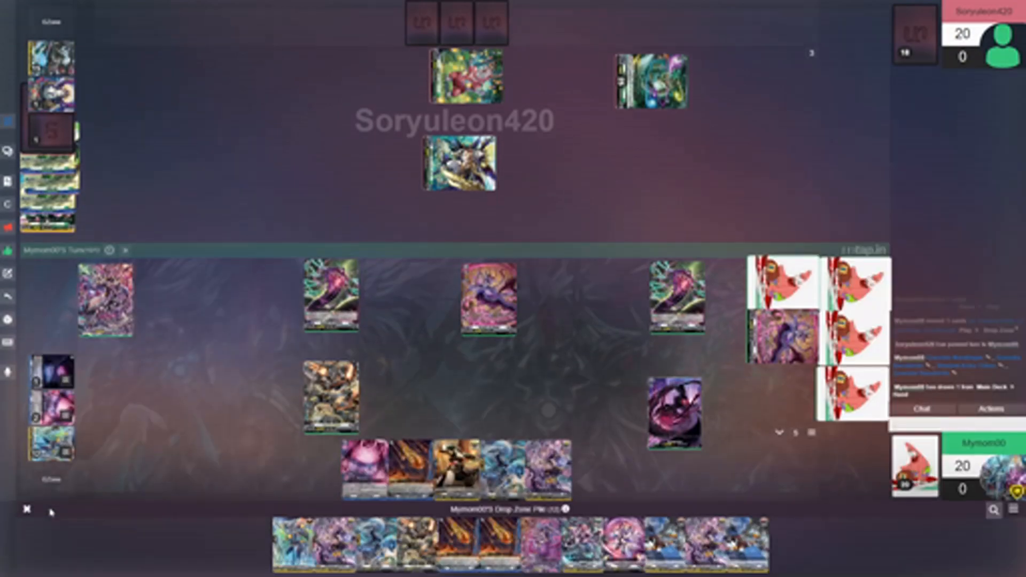
mouse_move(125, 532)
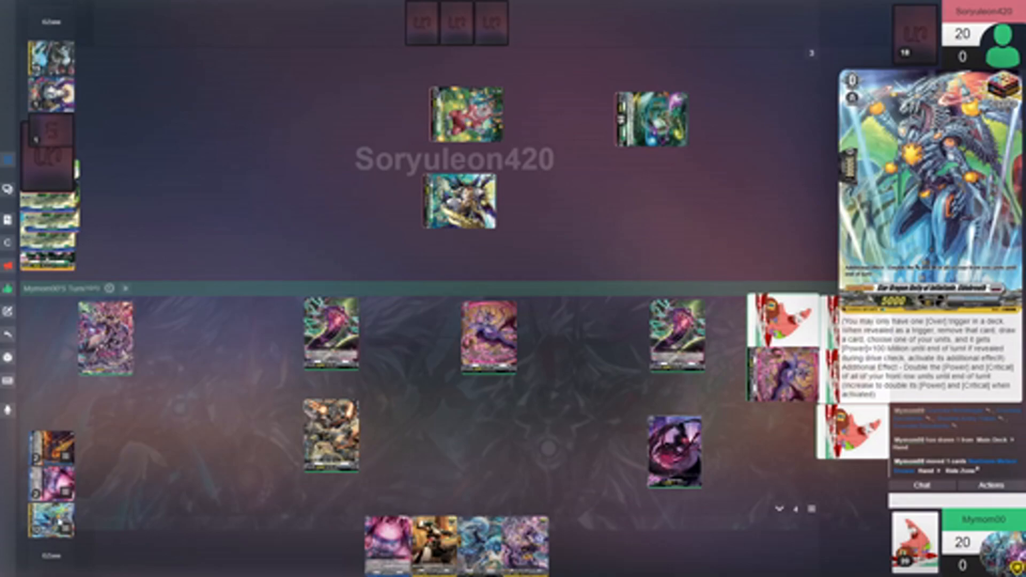
- Add one counter to the front left rear-guard and confirm it
click(331, 435)
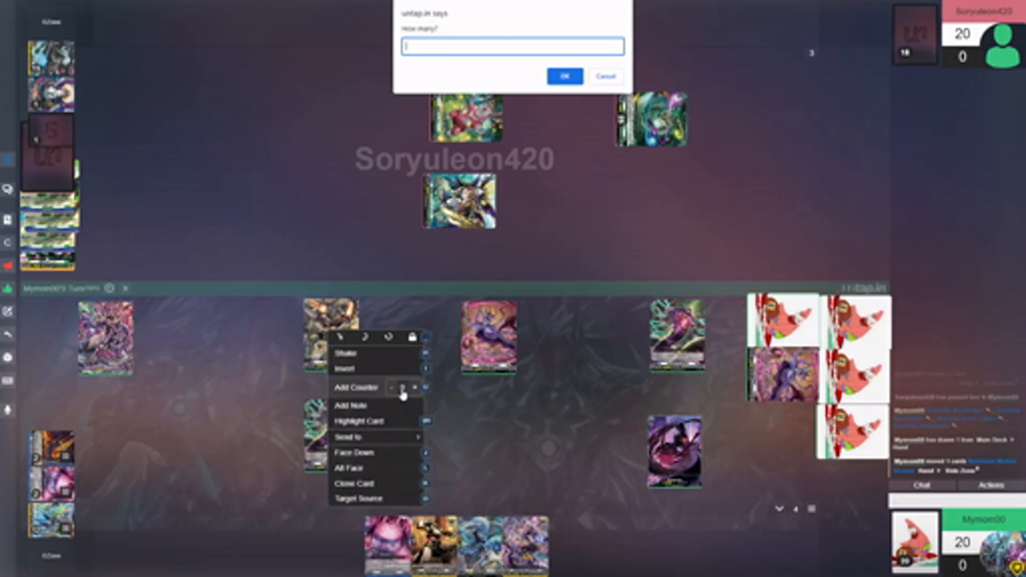
click(564, 77)
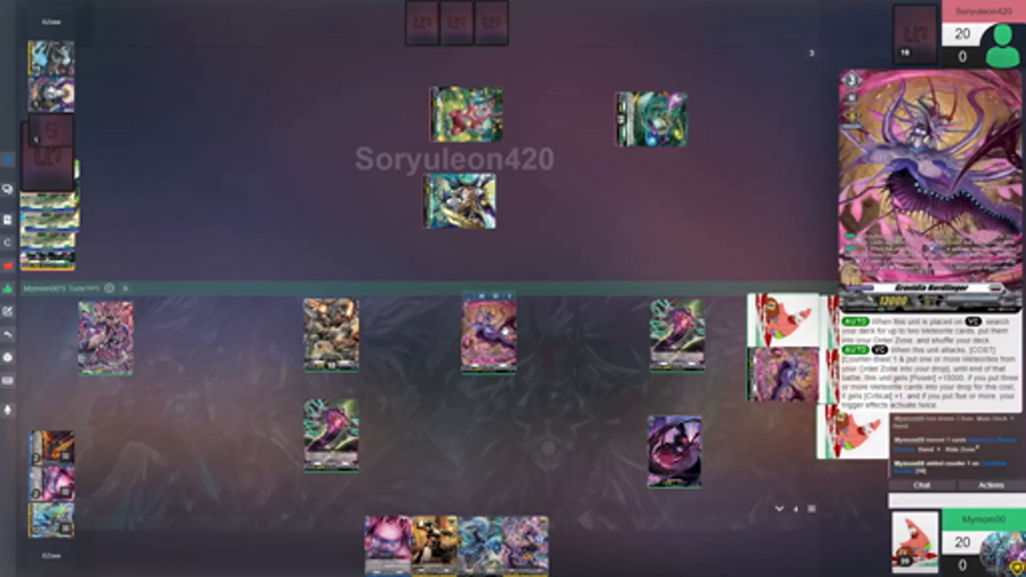